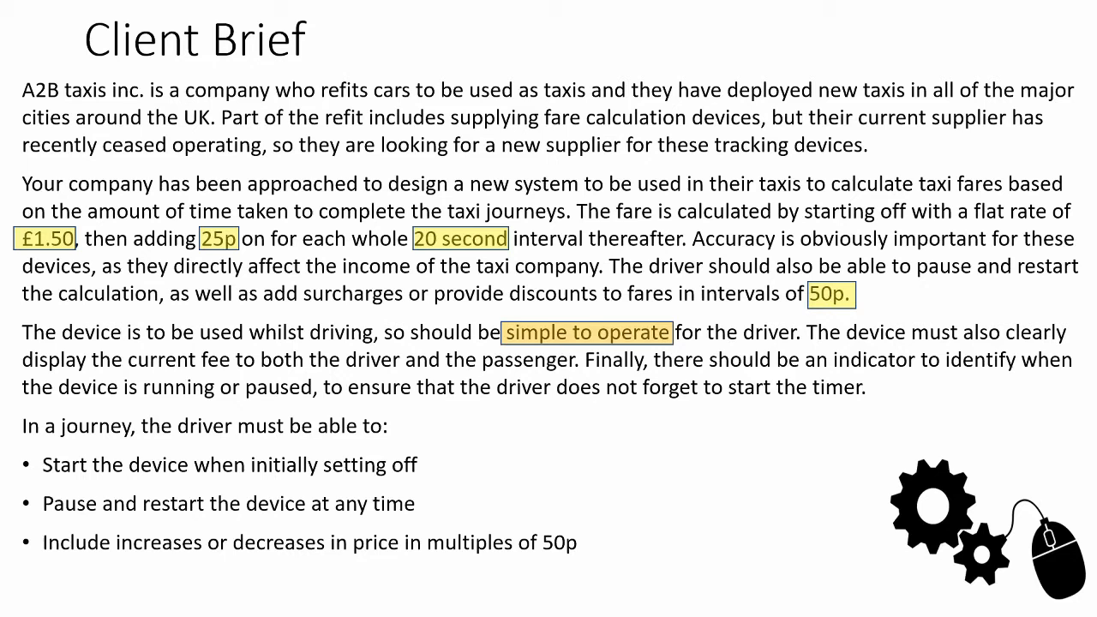
Advance the slideshow past the Client Brief slide to the Basic Specification slide
{"action": "left_click_drag", "start_coordinate": [633, 90], "coordinate": [216, 118]}
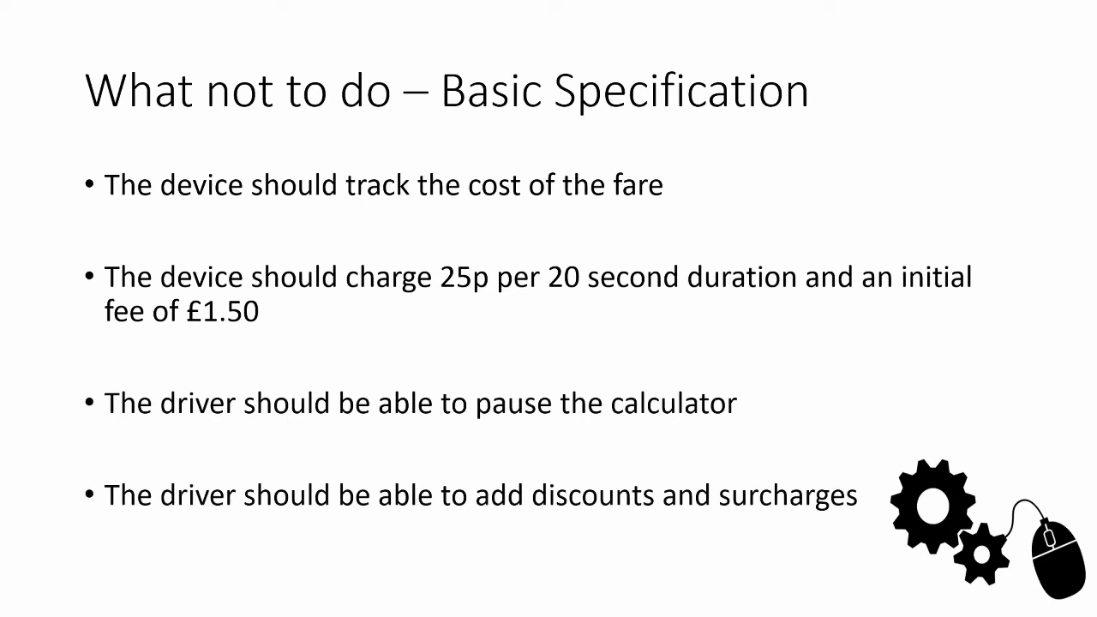
{"action": "key", "text": "Right"}
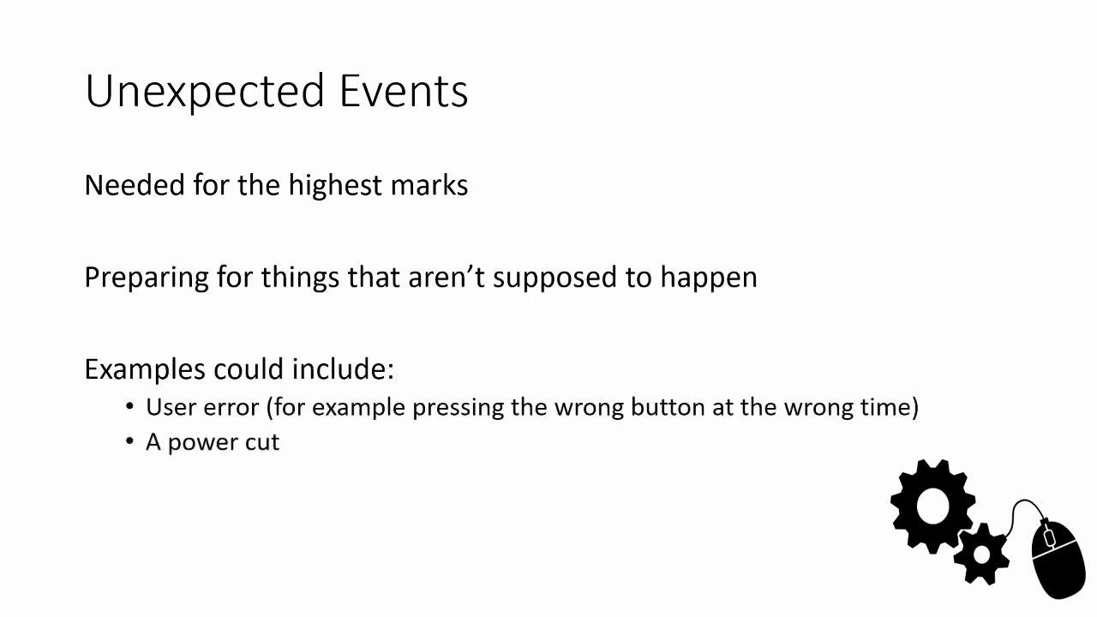
Advance from the Unexpected Events slide to the title-only Summary slide
{"action": "key", "text": "Right"}
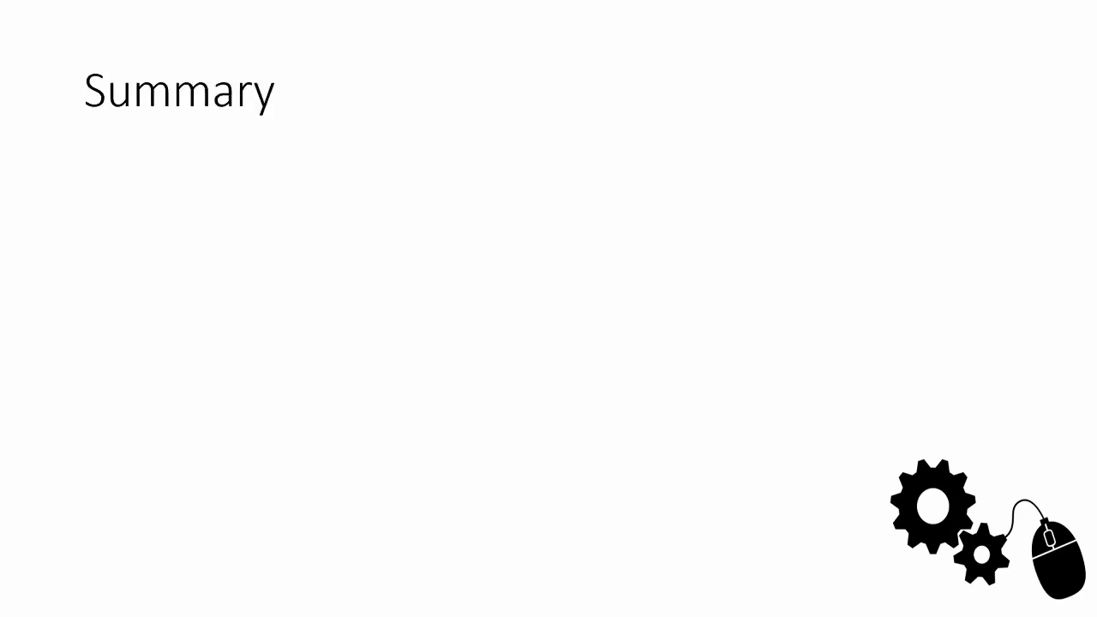